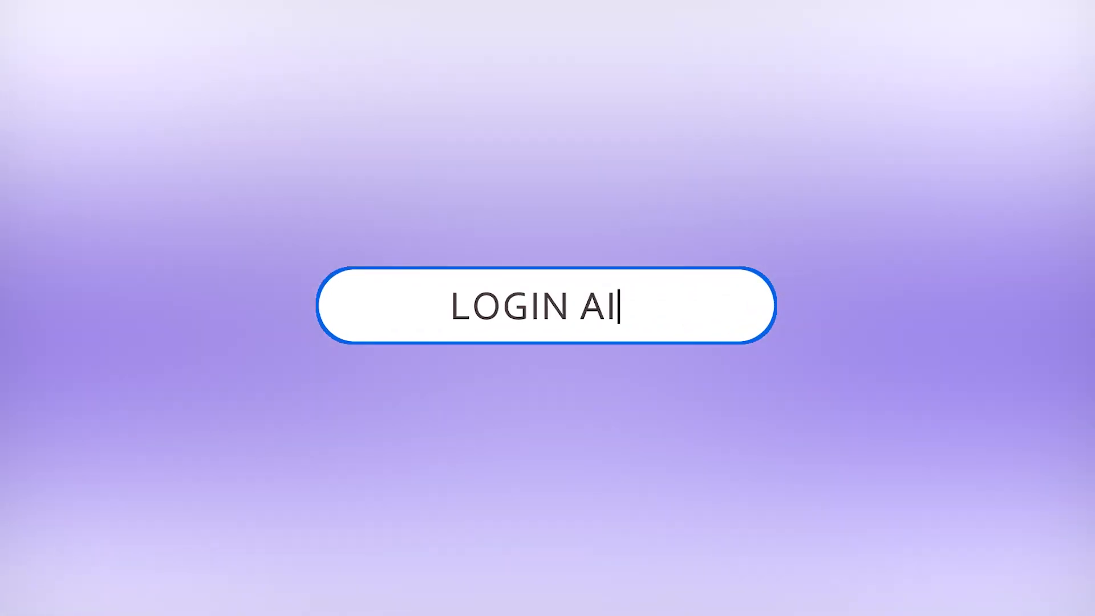
Load the Obsidian homepage at obsidian.md in a new Chrome tab.
{"action": "type", "text": "D"}
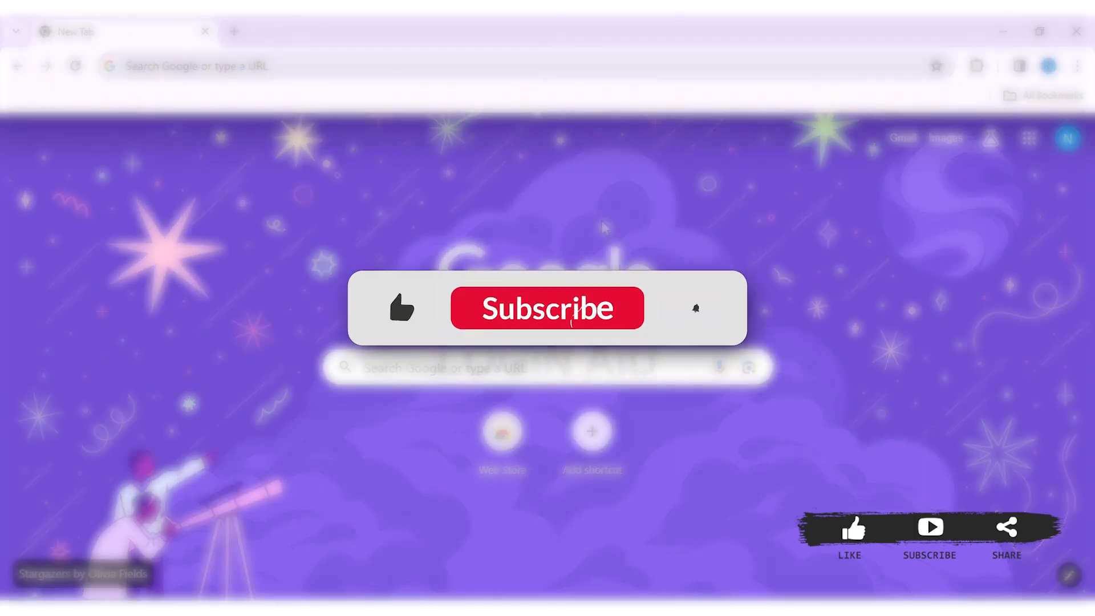
{"action": "left_click", "coordinate": [547, 308]}
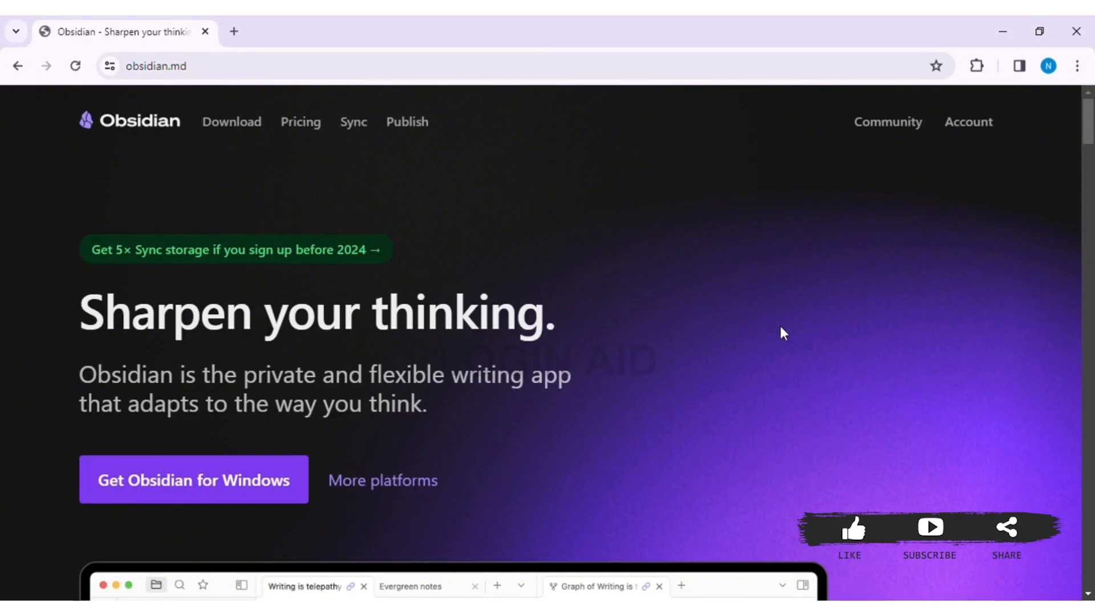
{"action": "mouse_move", "coordinate": [842, 276]}
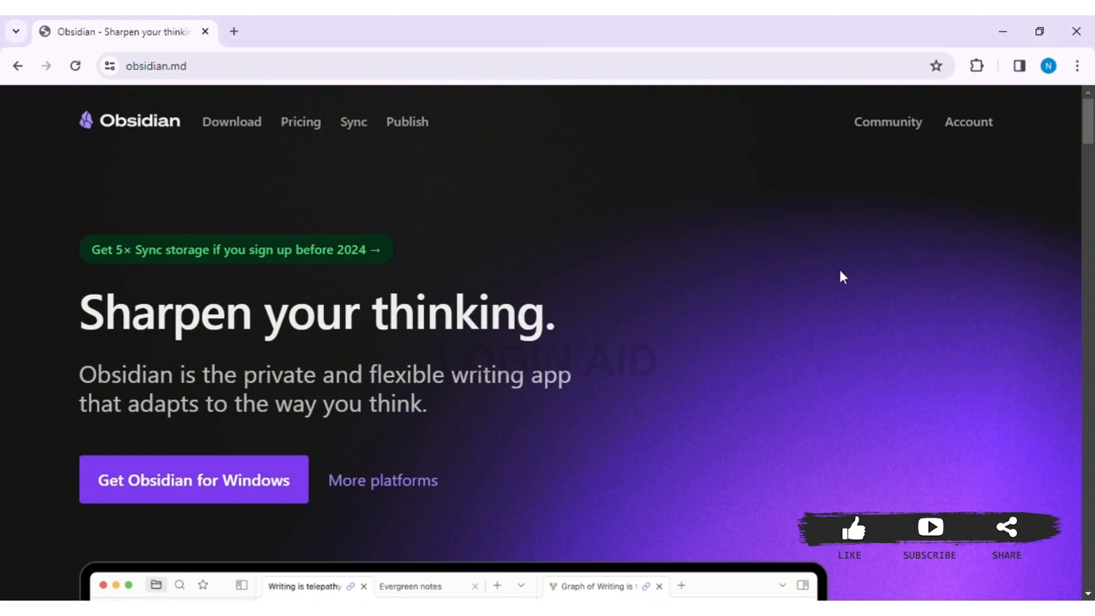
Go to Account sign-in from the top navigation and choose Create an account.
{"action": "left_click", "coordinate": [969, 122]}
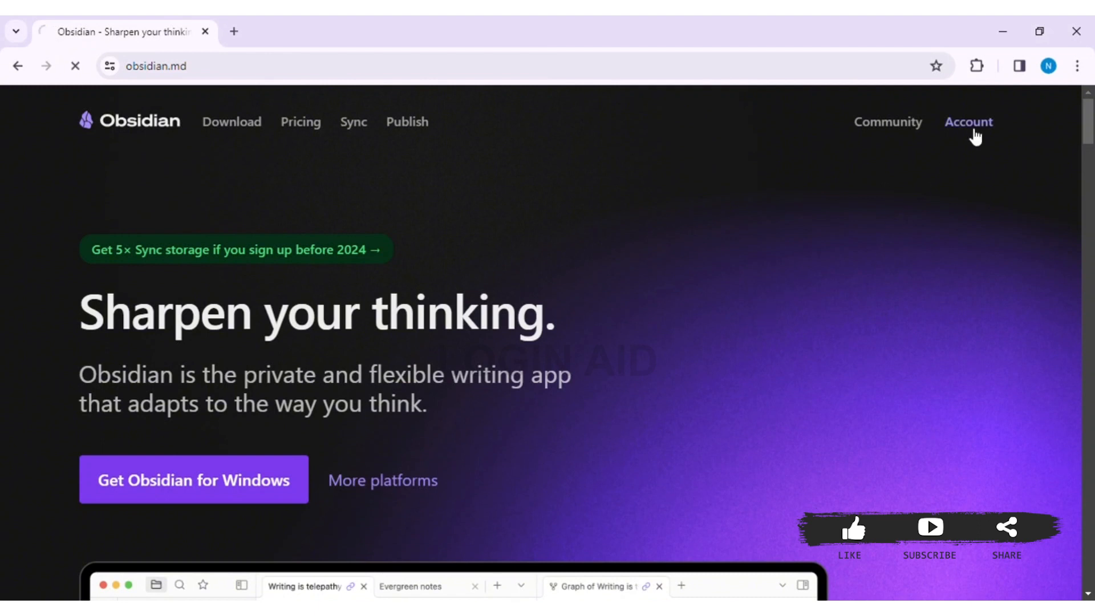
{"action": "left_click", "coordinate": [968, 122]}
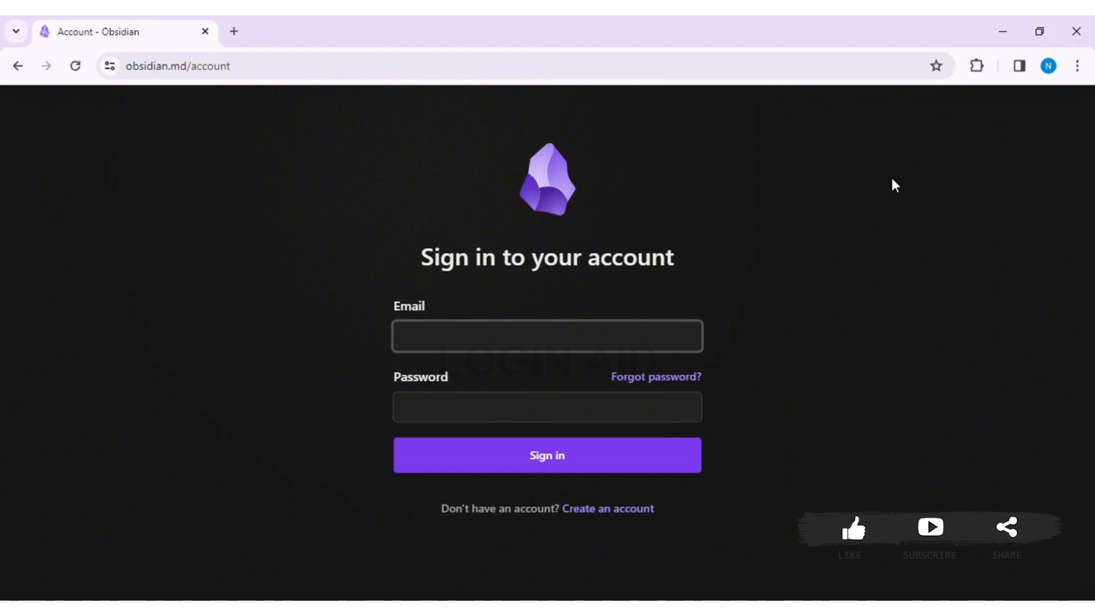
{"action": "left_click", "coordinate": [547, 335]}
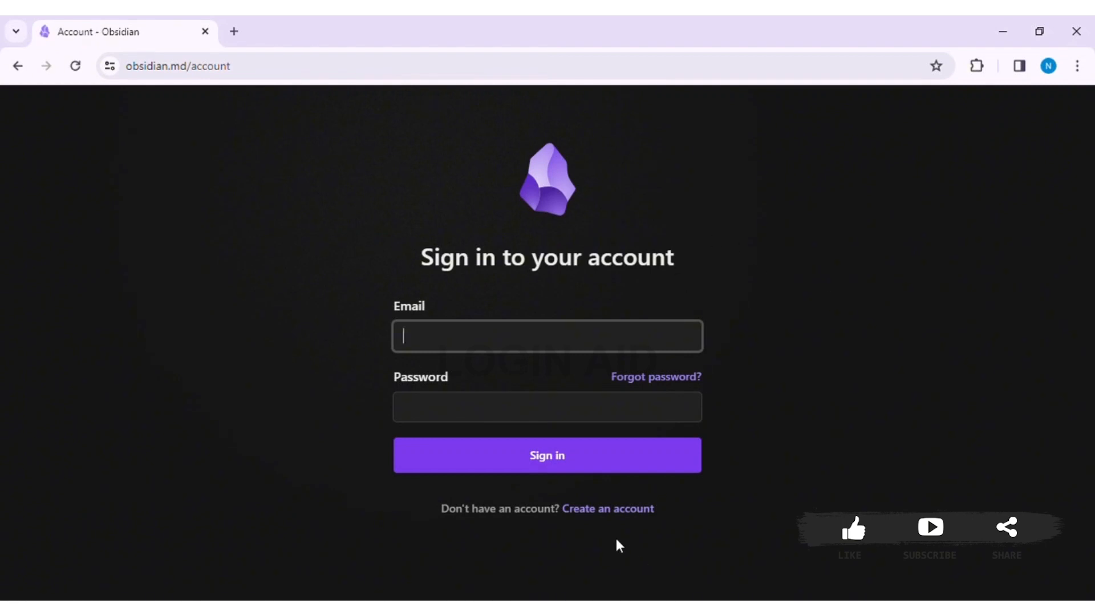
{"action": "left_click", "coordinate": [607, 509]}
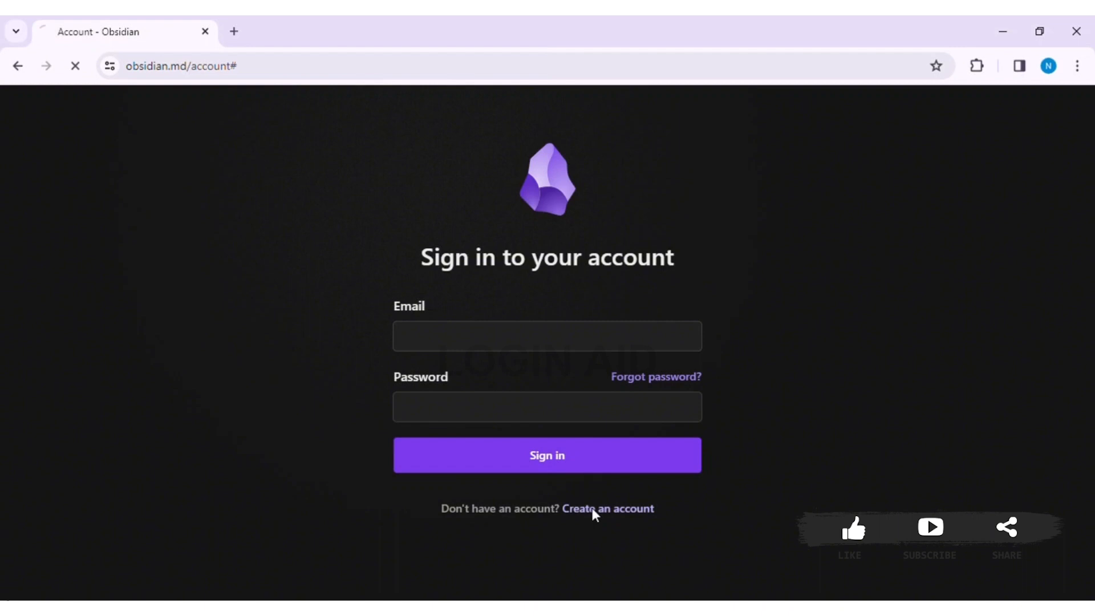
{"action": "left_click", "coordinate": [607, 509]}
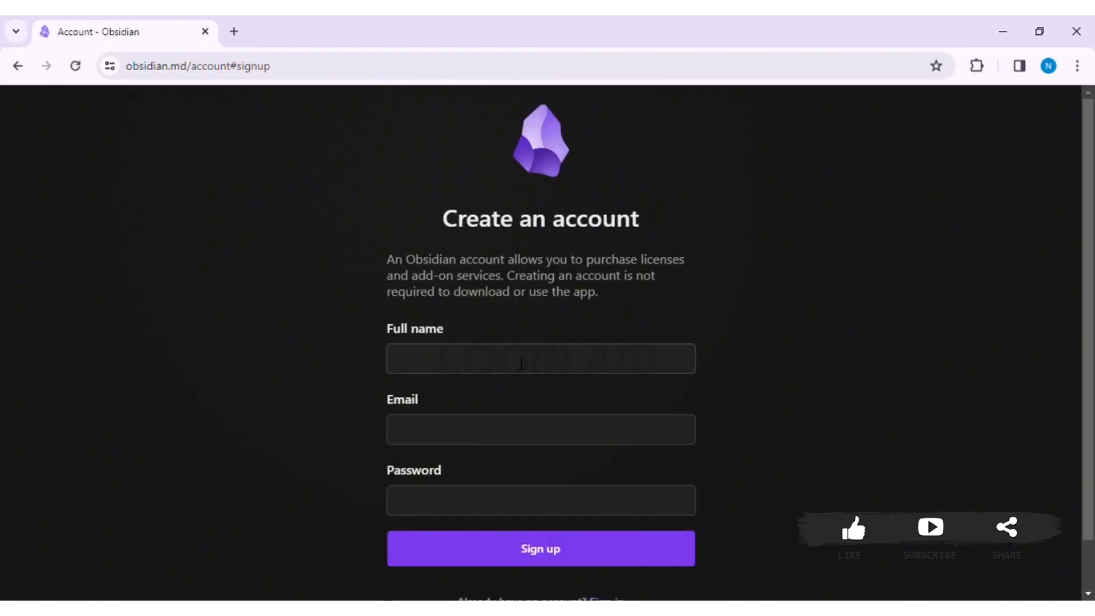
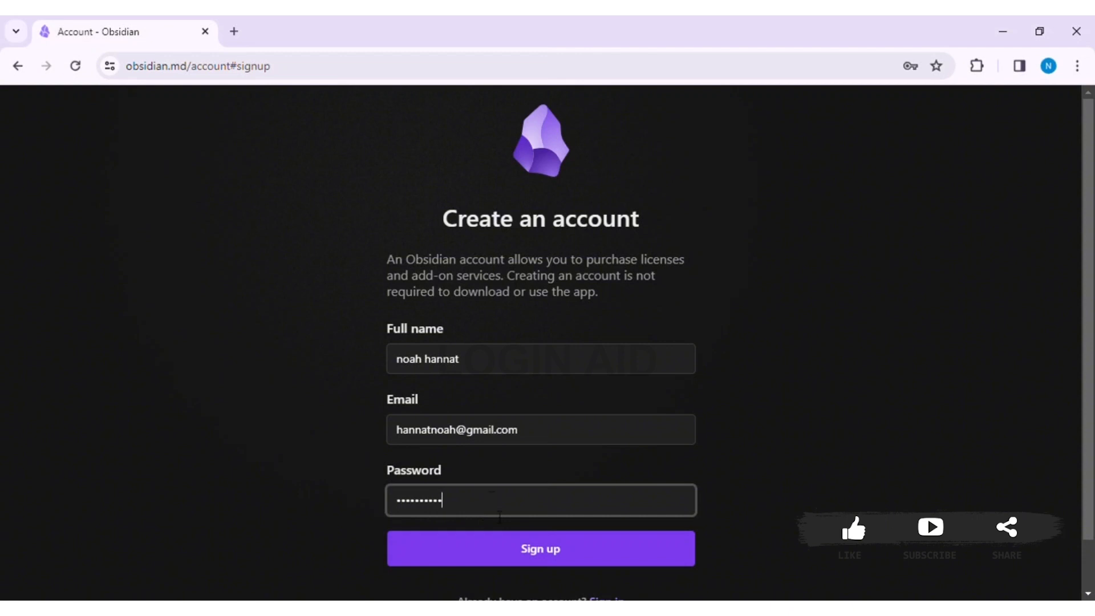
{"action": "left_click", "coordinate": [540, 549]}
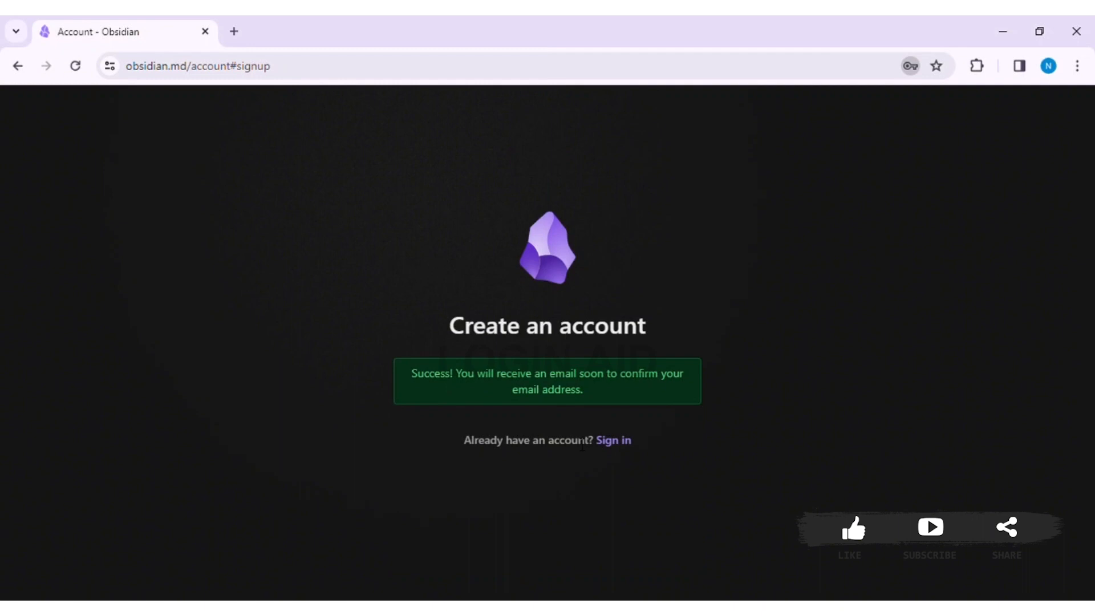
{"action": "mouse_move", "coordinate": [909, 314]}
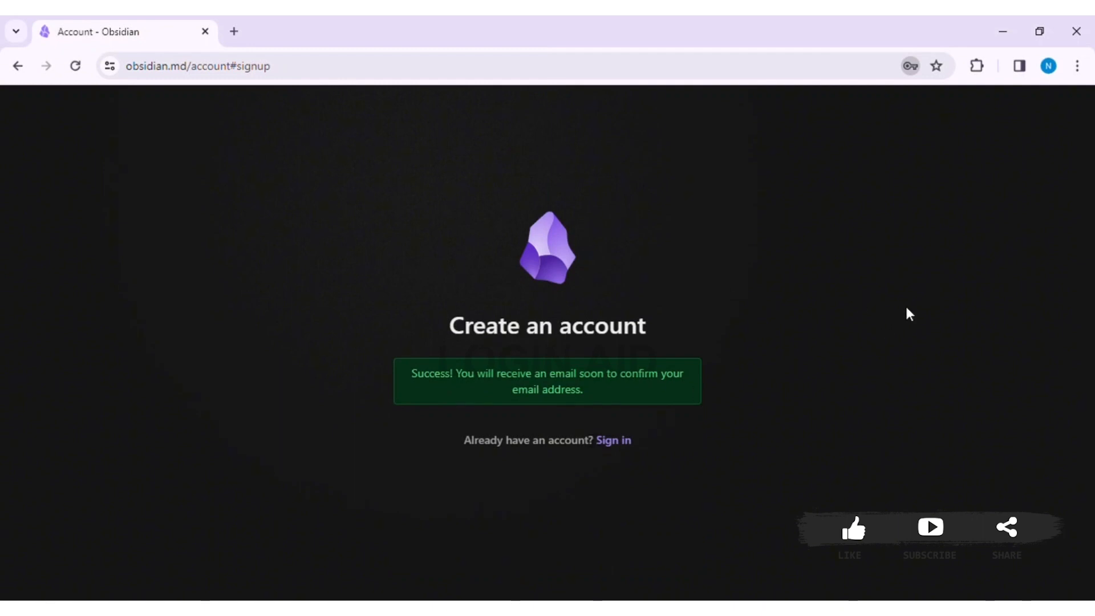
{"action": "mouse_move", "coordinate": [757, 312]}
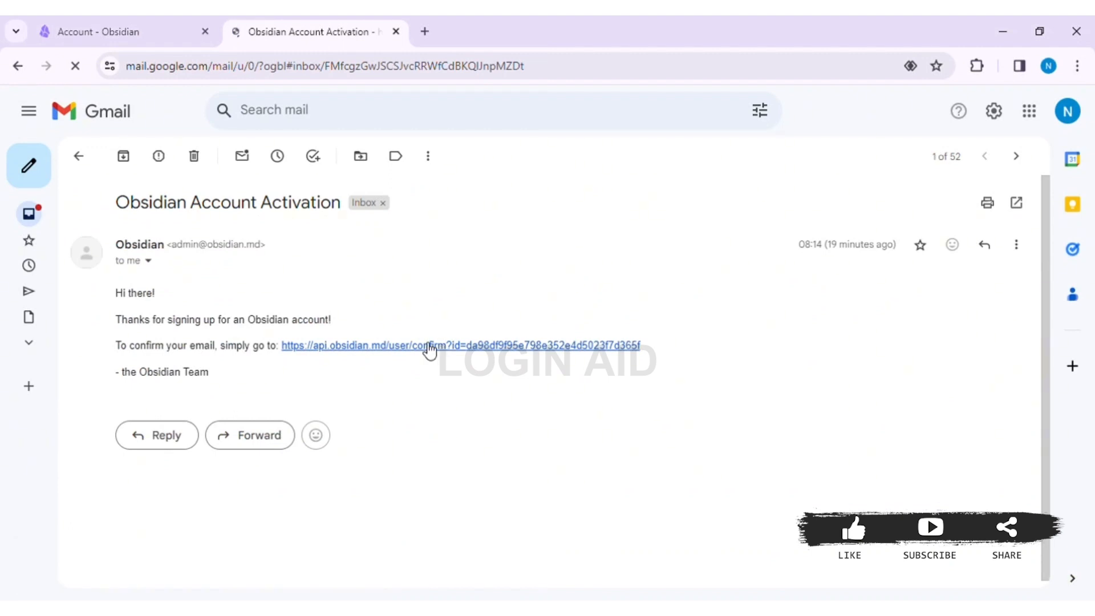
Follow the confirmation link in the Obsidian Account Activation email.
{"action": "left_click", "coordinate": [460, 346]}
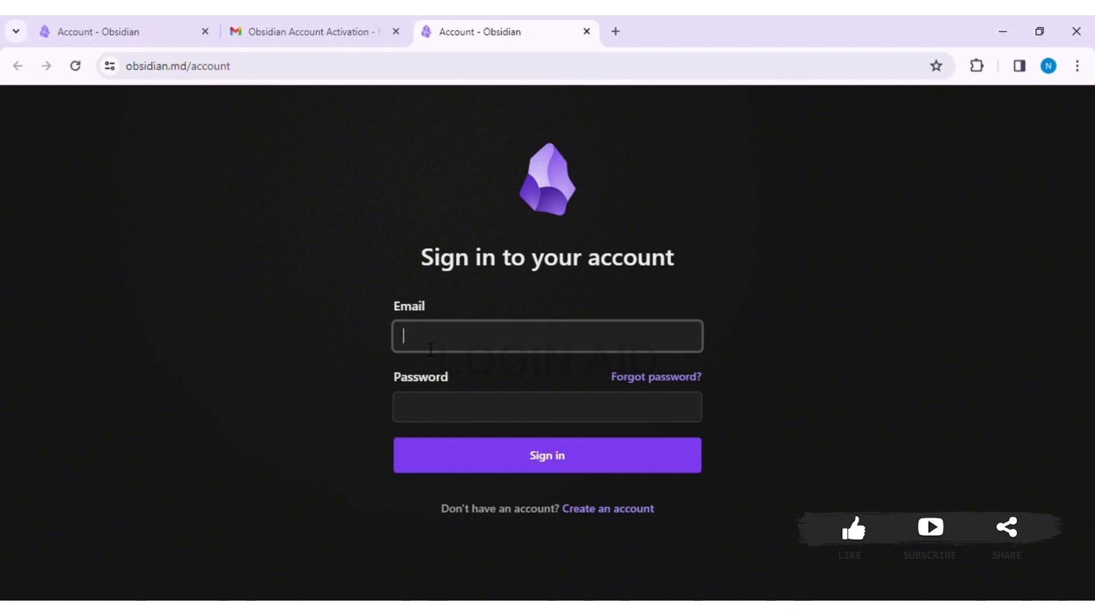
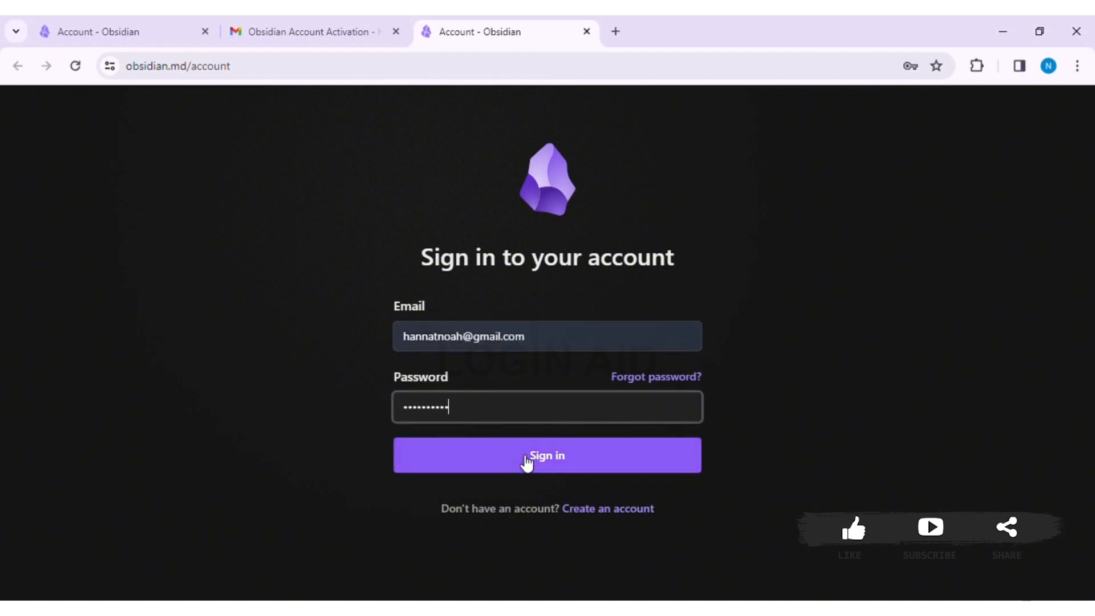
{"action": "left_click", "coordinate": [547, 455]}
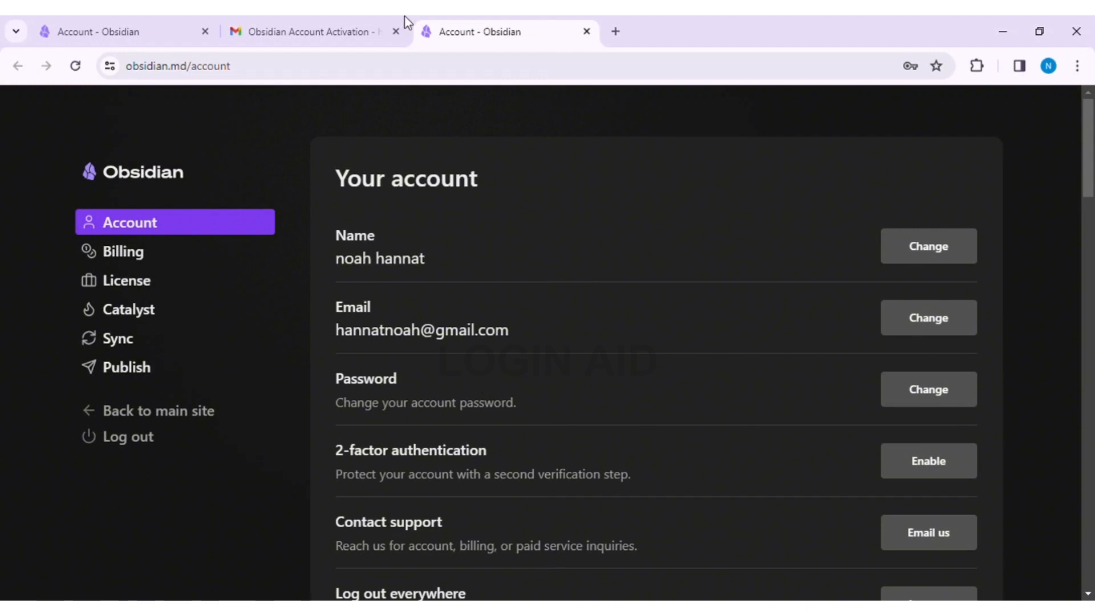
{"action": "scroll", "scroll_direction": "down", "scroll_amount": 3}
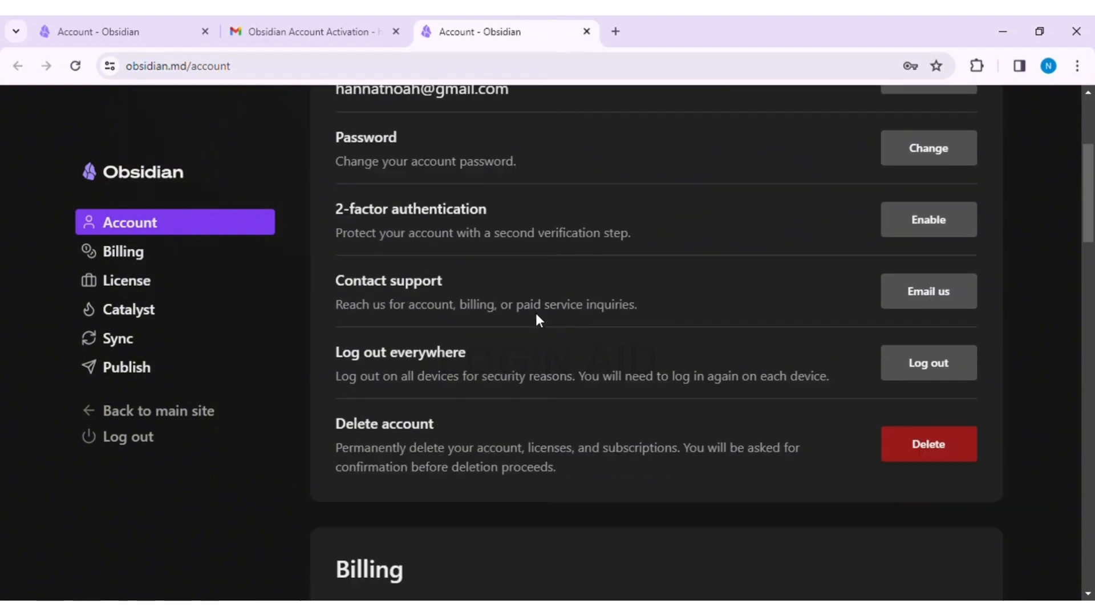
{"action": "scroll", "scroll_direction": "up", "scroll_amount": 3}
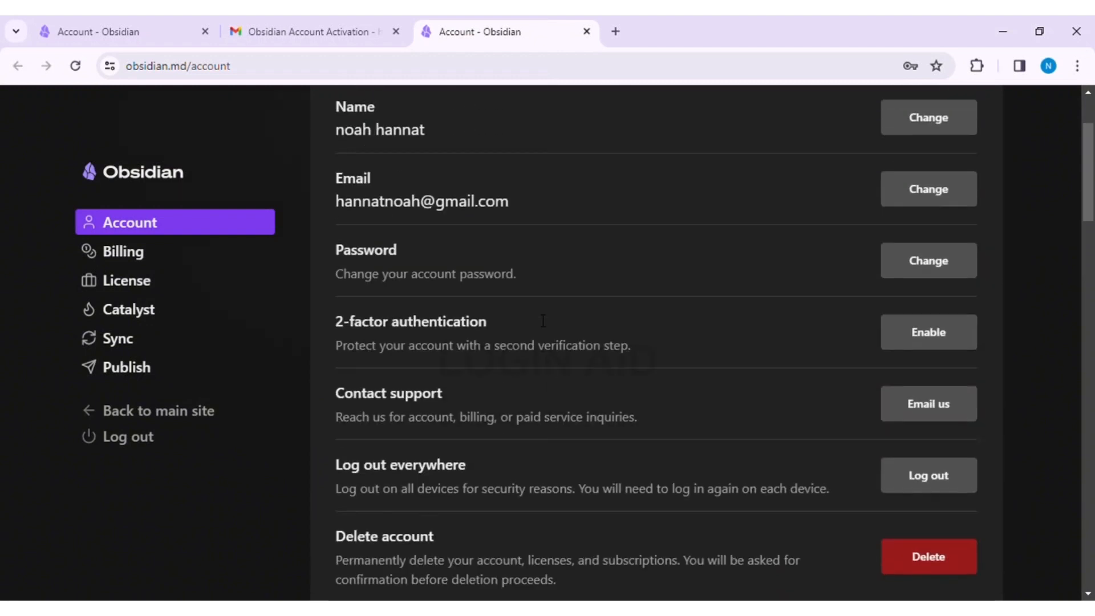
{"action": "scroll", "scroll_direction": "up", "scroll_amount": 3}
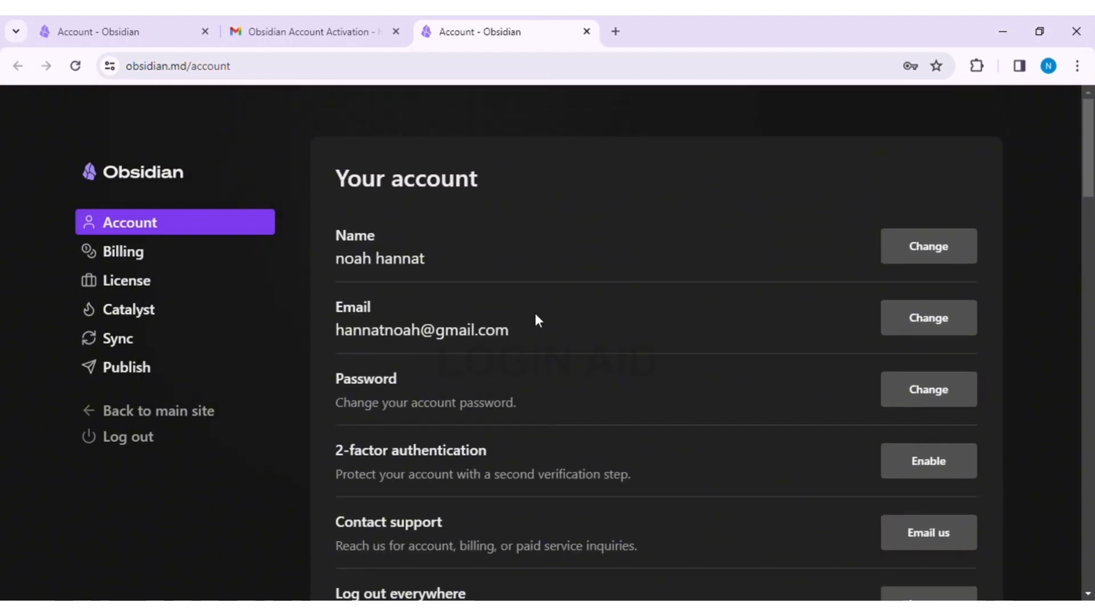
{"action": "mouse_move", "coordinate": [916, 275]}
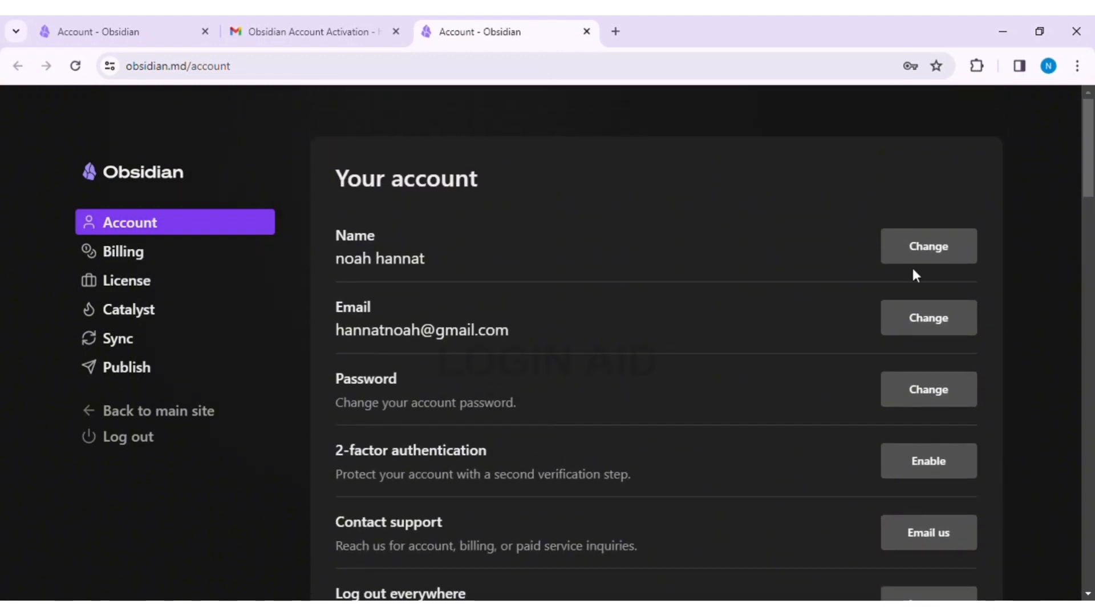
{"action": "scroll", "scroll_direction": "down", "scroll_amount": 3}
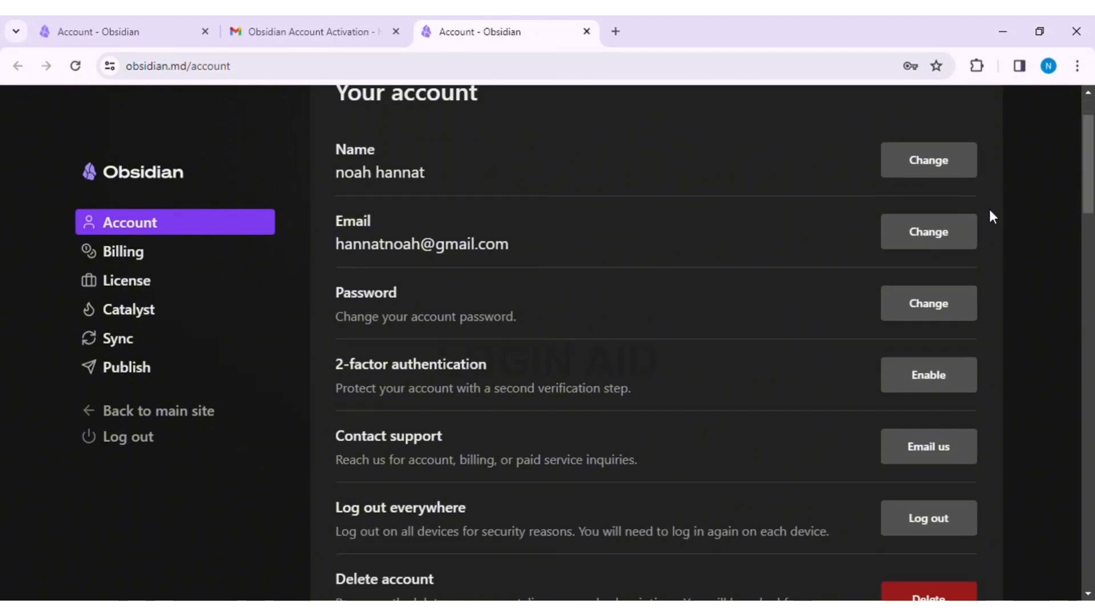
{"action": "scroll", "scroll_direction": "down", "scroll_amount": 3}
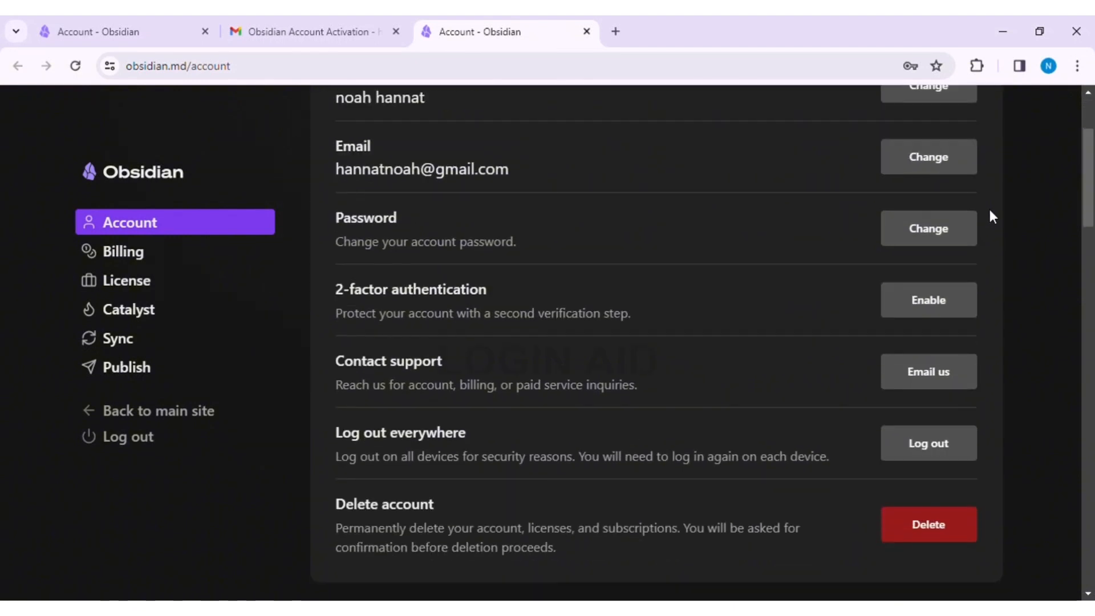
{"action": "scroll", "scroll_direction": "down", "scroll_amount": 3}
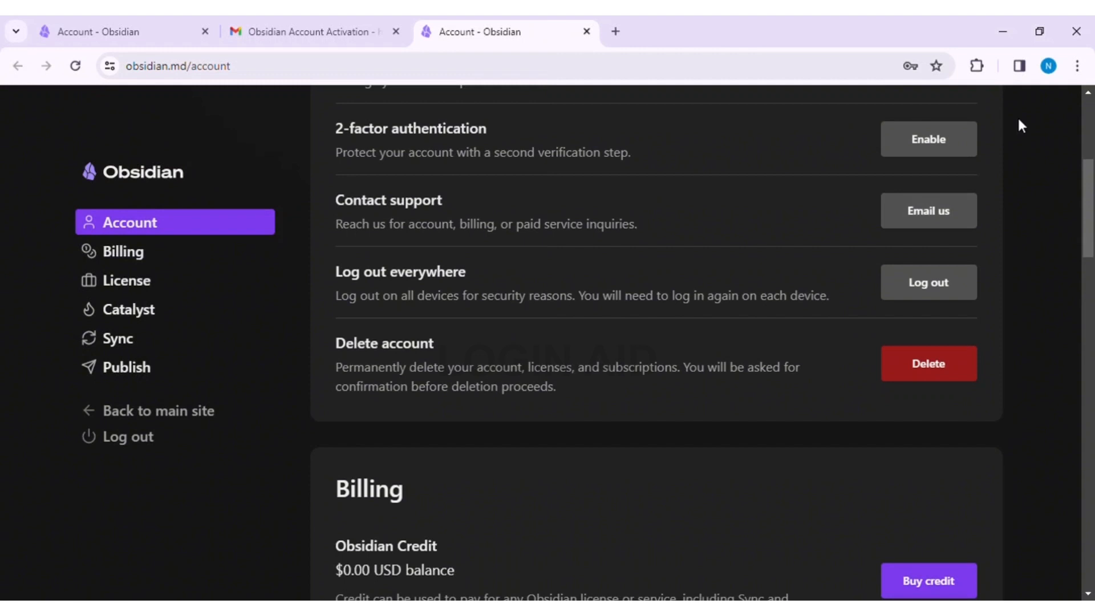
{"action": "mouse_move", "coordinate": [1021, 111]}
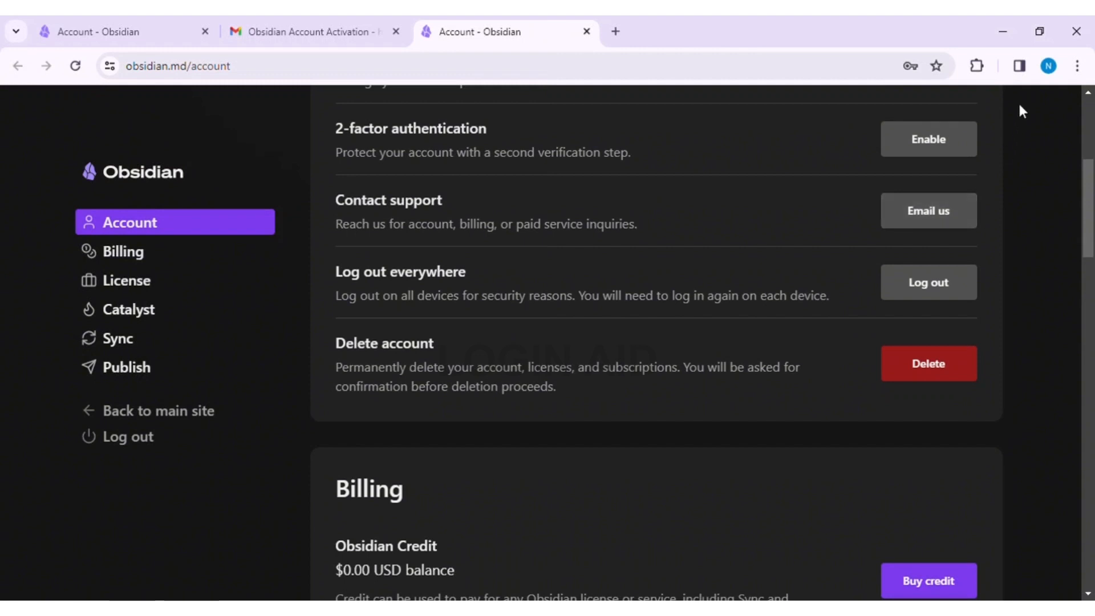